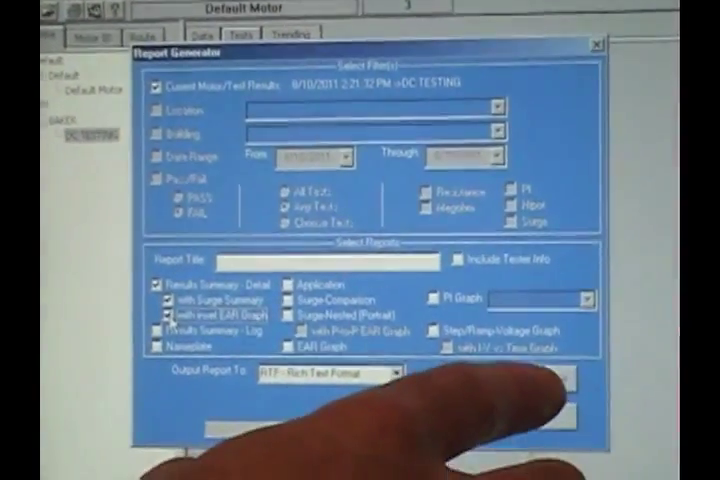
Create the RTF results summary report for the one selected DC TESTING result, confirming to continue
click(540, 377)
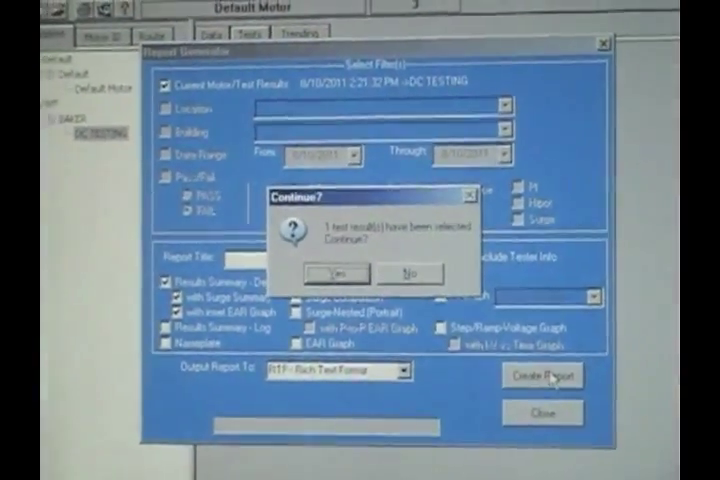
click(335, 273)
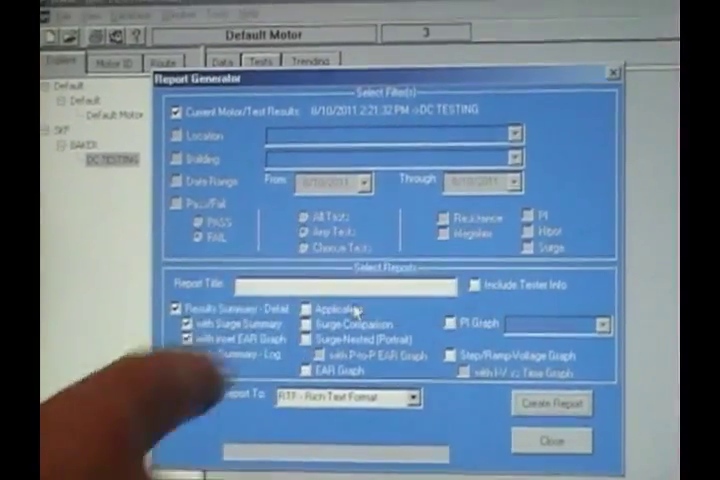
click(551, 403)
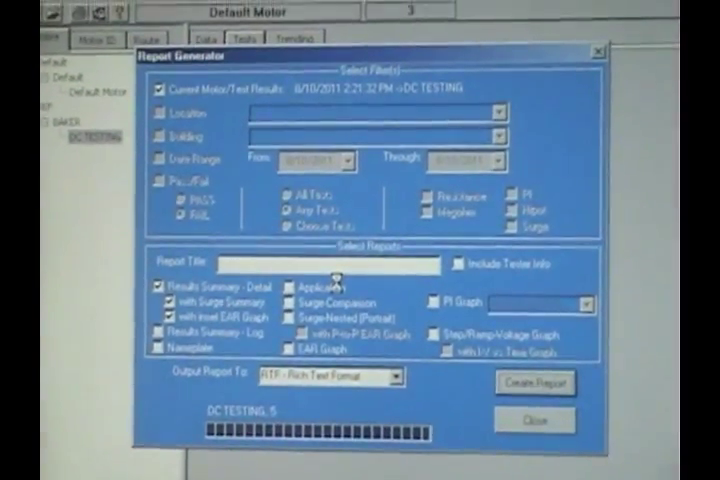